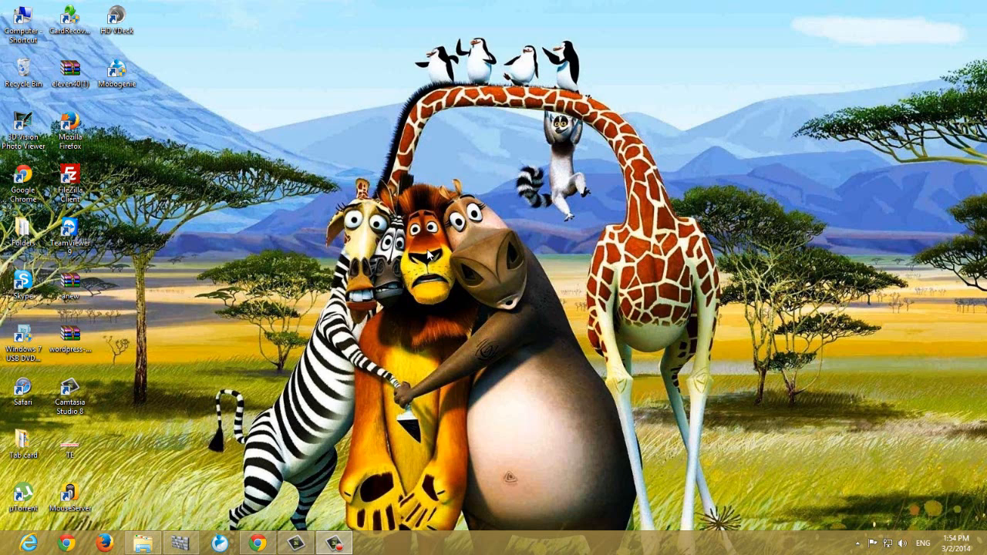
pyautogui.moveTo(151, 261)
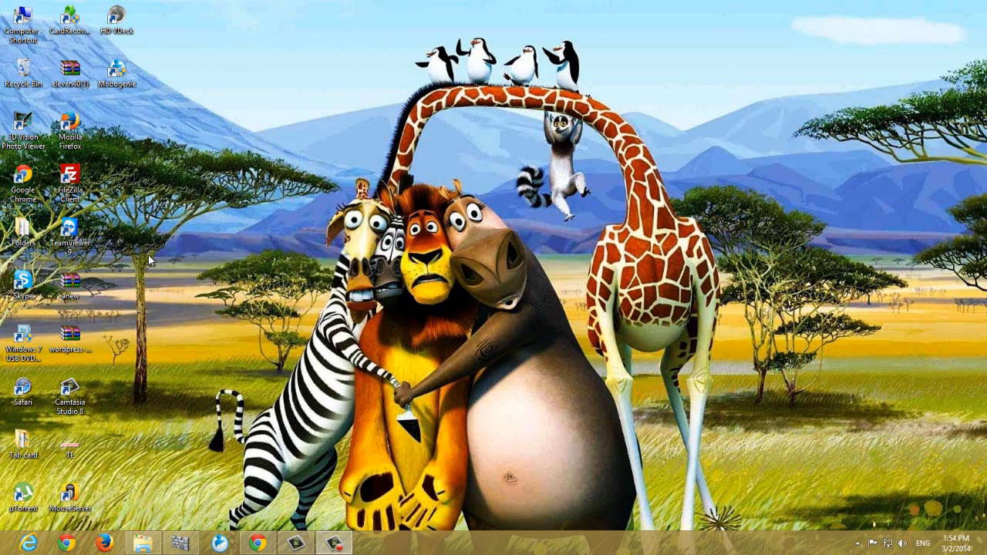
pyautogui.moveTo(129, 168)
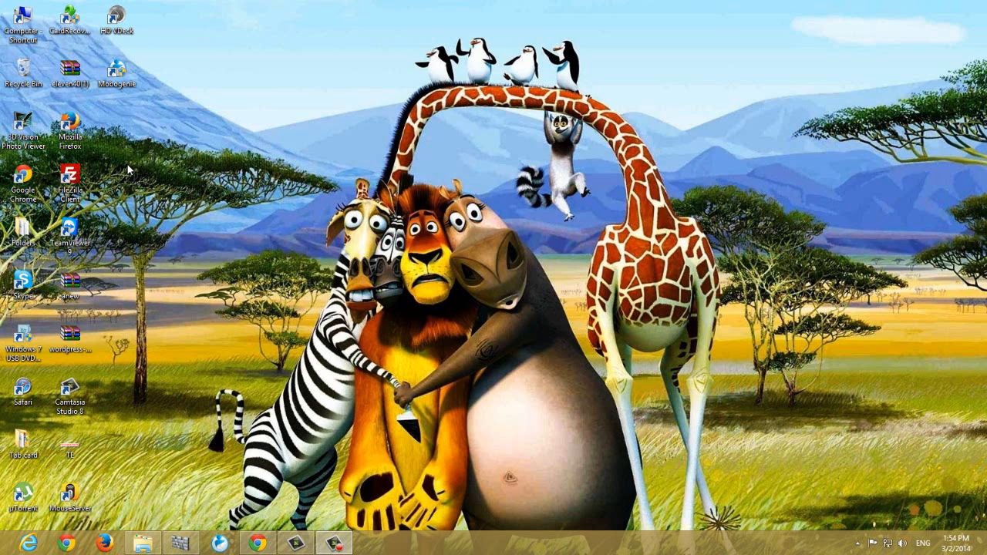
pyautogui.moveTo(116, 85)
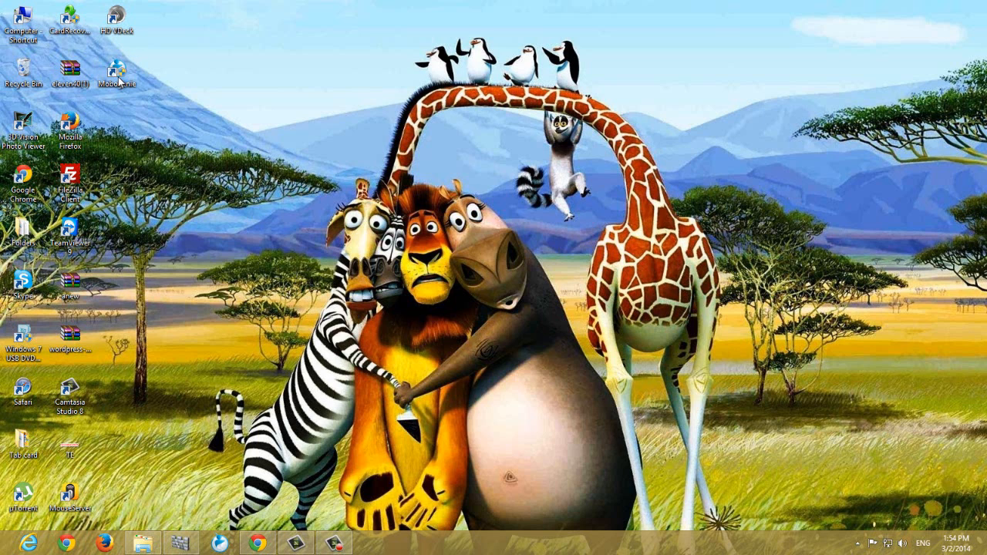
# Step: Launch MoboGenie from its desktop shortcut and land on the Showcase page
pyautogui.doubleClick(116, 72)
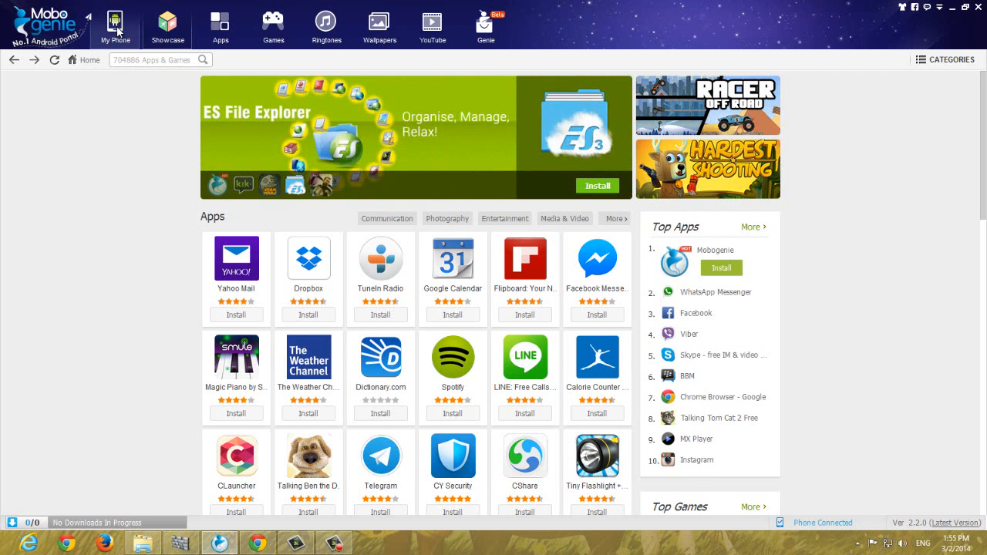
# Step: Show the Samsung GT-P3100 overview and bring up the Oneclick Root window beside it
pyautogui.click(114, 23)
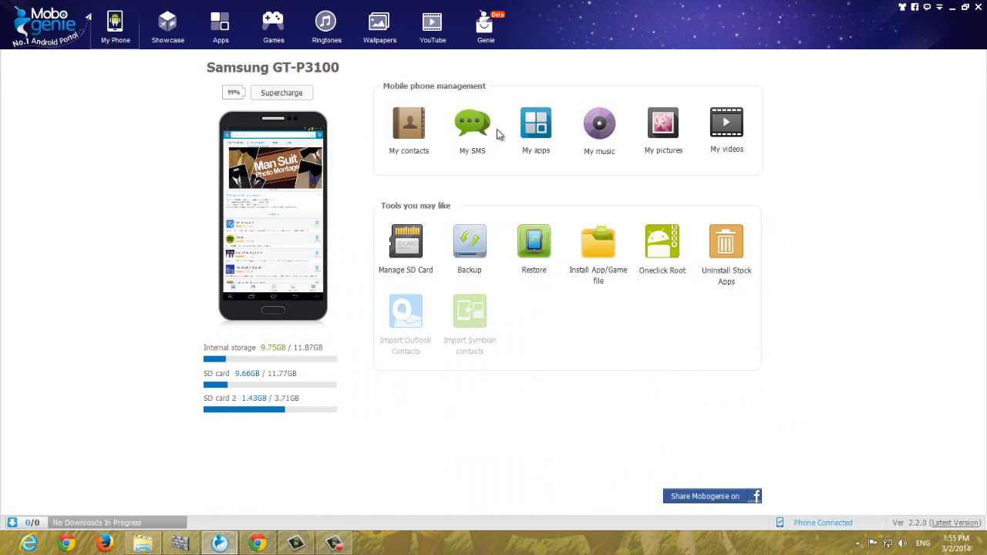
pyautogui.moveTo(84, 391)
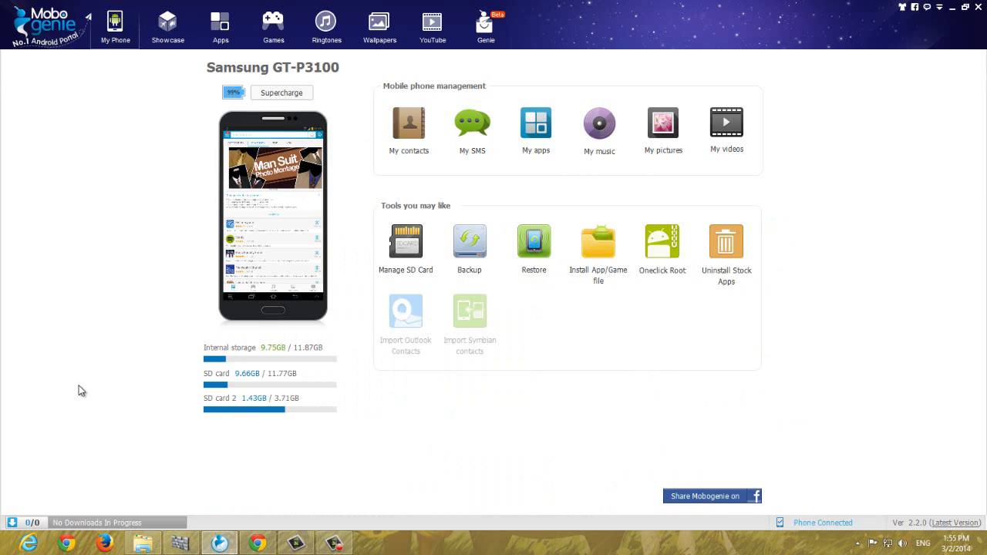
pyautogui.moveTo(184, 80)
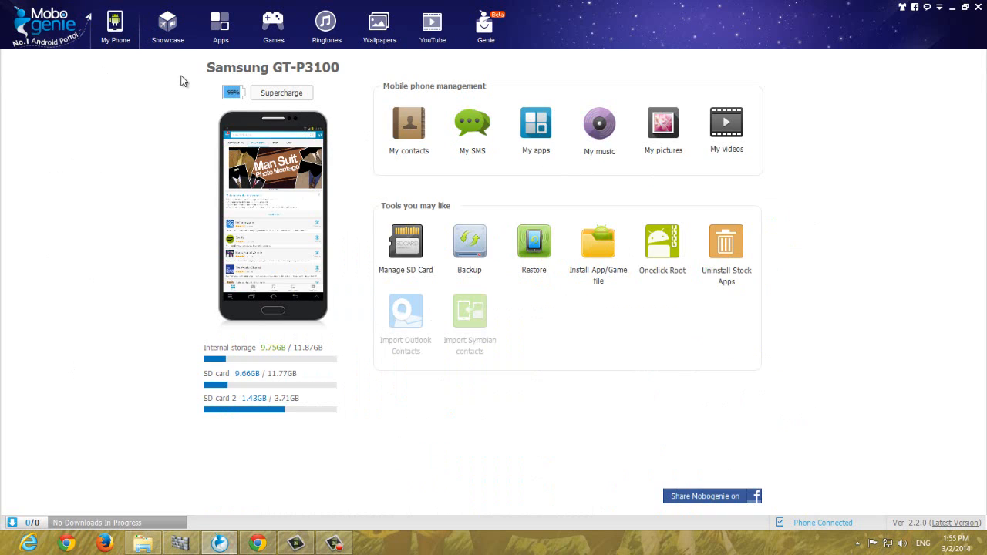
pyautogui.moveTo(314, 123)
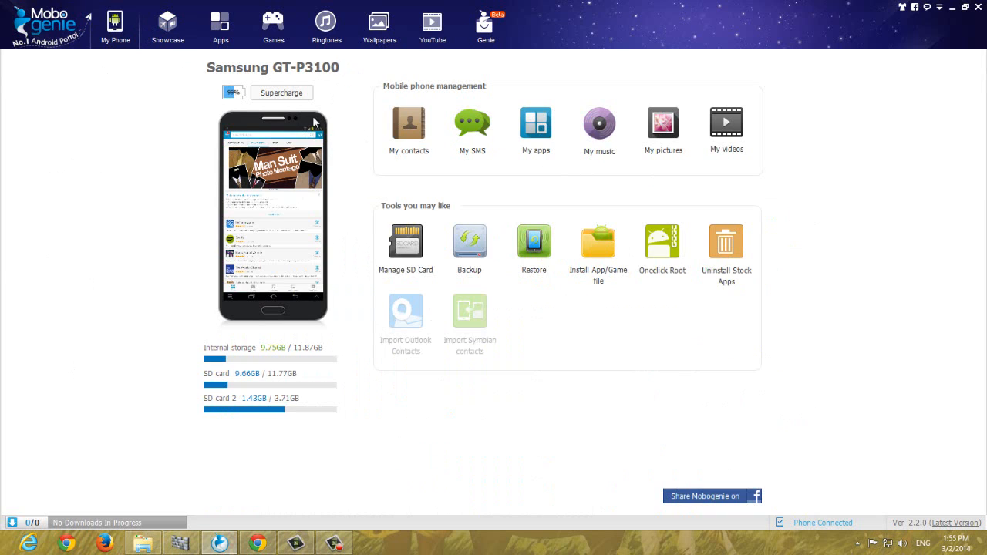
pyautogui.moveTo(443, 450)
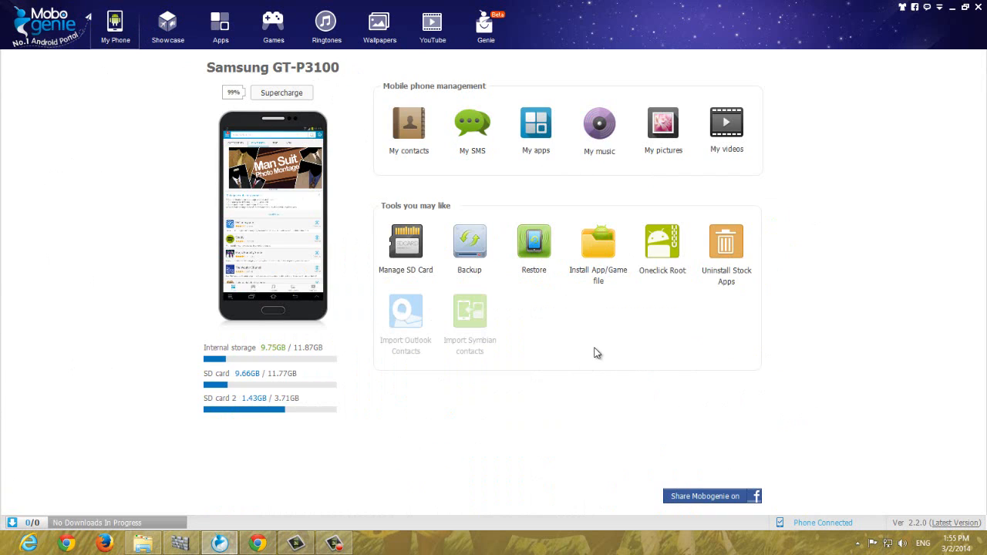
pyautogui.moveTo(604, 358)
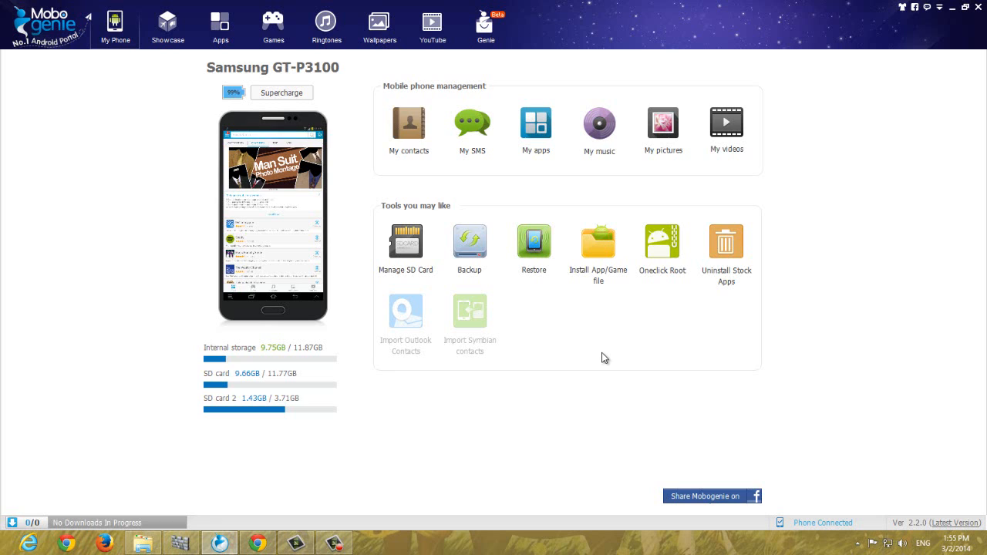
pyautogui.moveTo(646, 331)
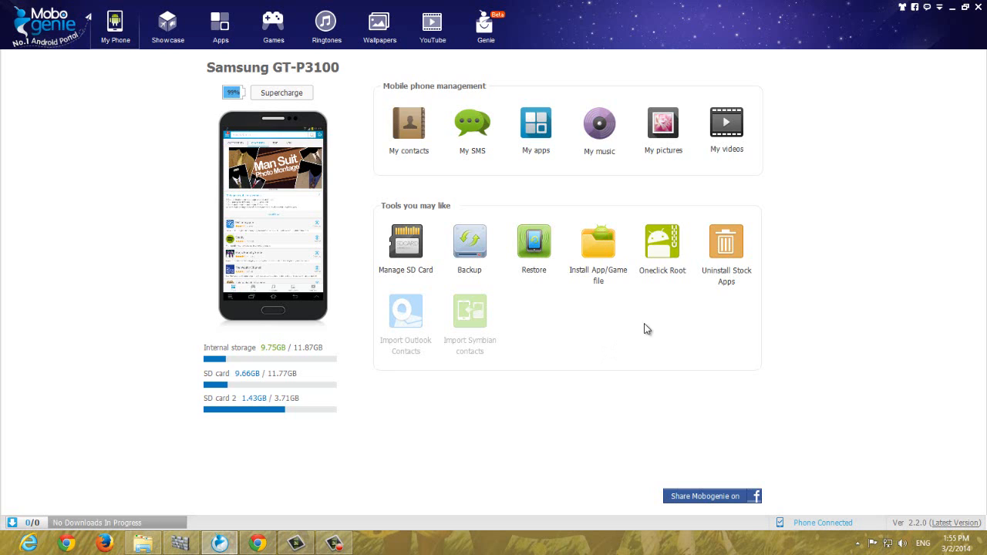
pyautogui.click(662, 241)
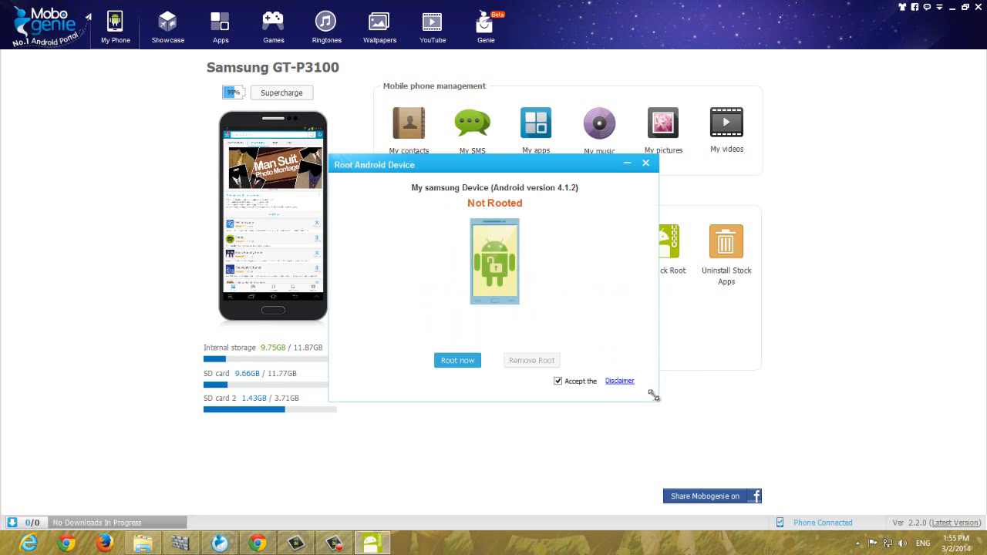
pyautogui.moveTo(374, 164); pyautogui.dragTo(543, 130)
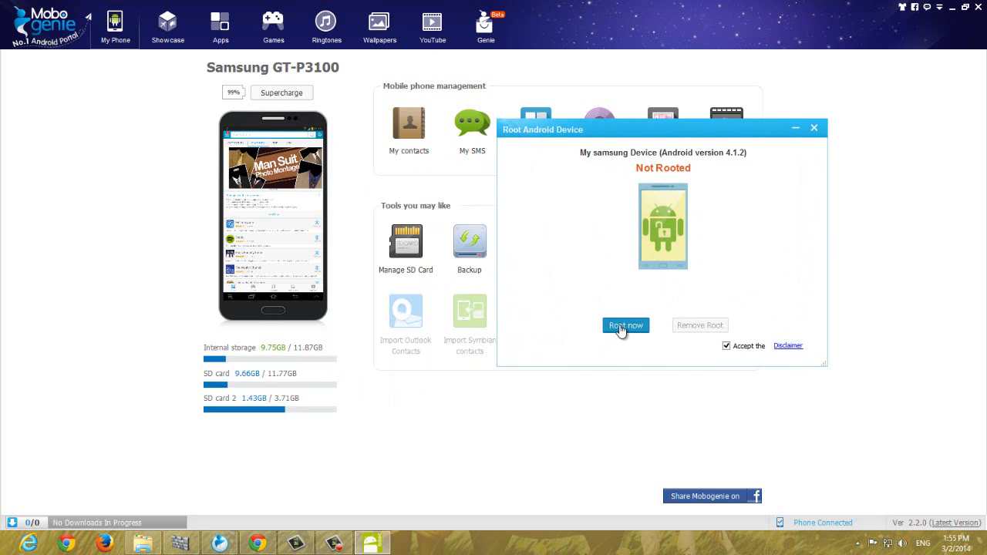
# Step: Root the tablet with Root now until the window reports Root Succeeded
pyautogui.click(626, 324)
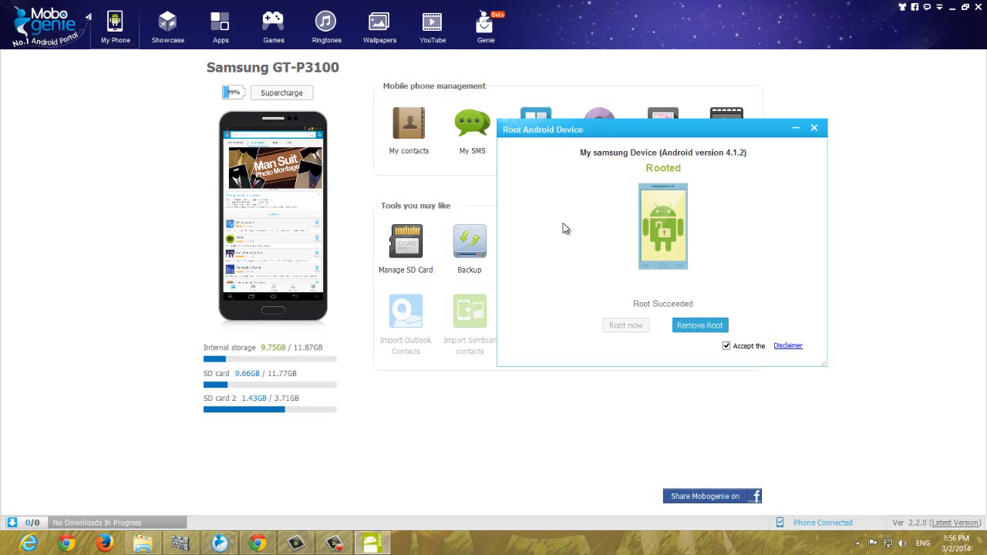
pyautogui.moveTo(820, 137)
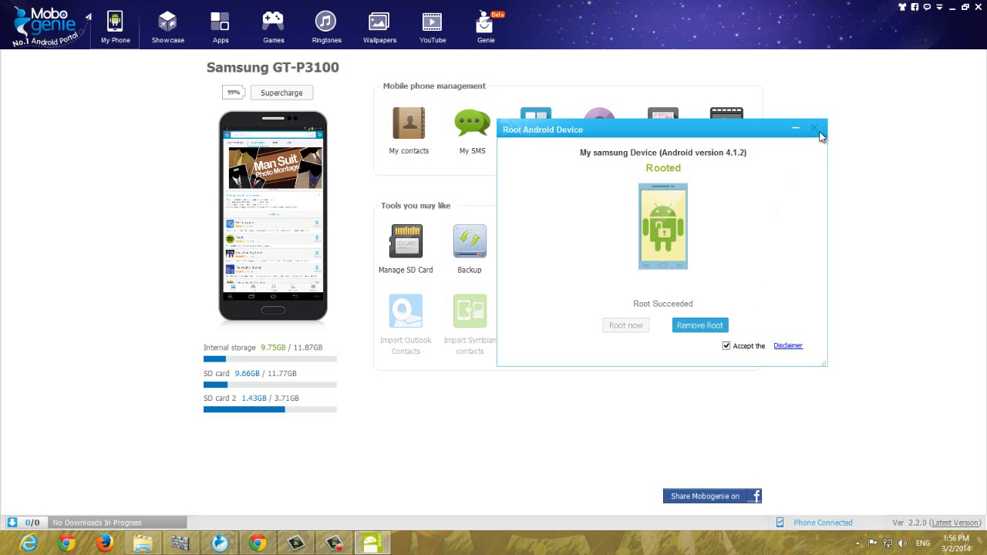
# Step: Close the root window and return to the featured Android apps page
pyautogui.click(814, 128)
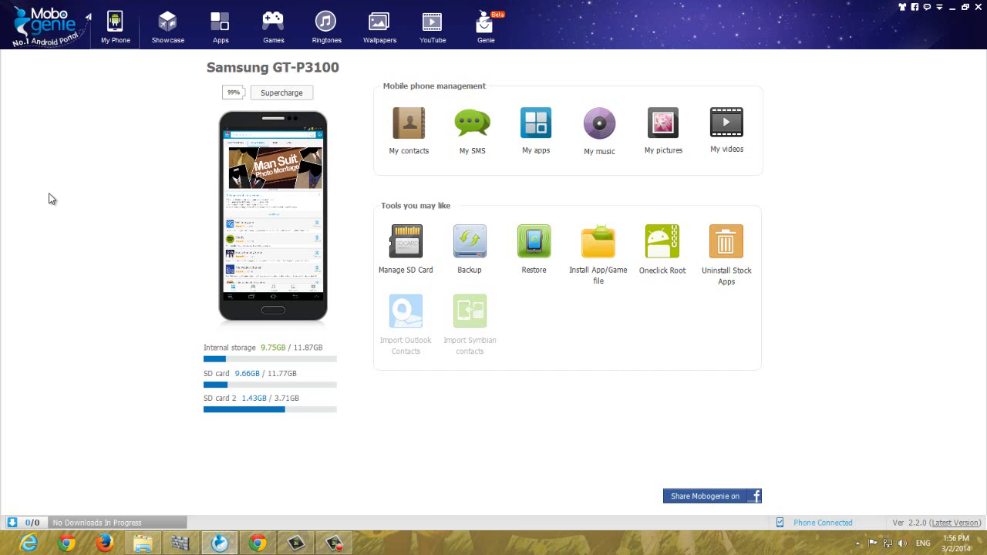
pyautogui.click(219, 24)
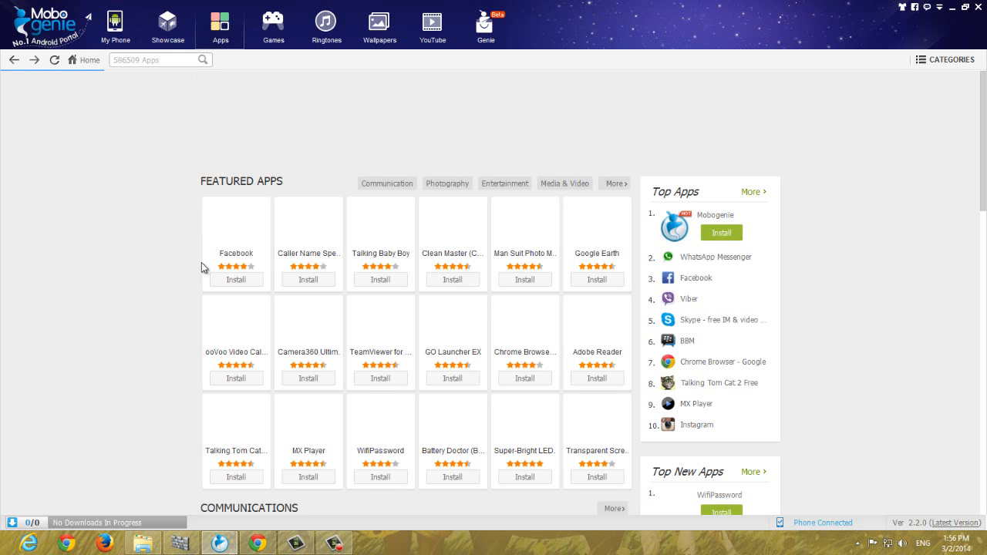